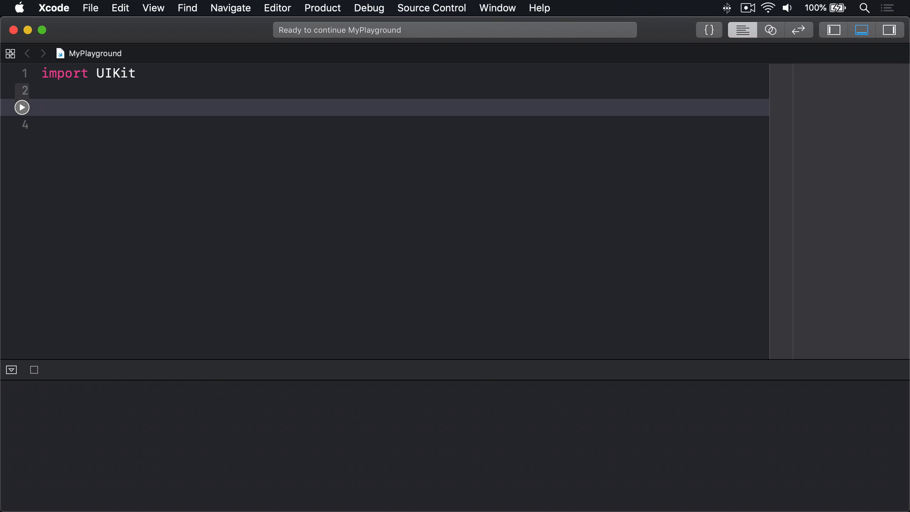
# Declare let numbers = [1, 2, 3, 4, 5] and print numbers.contains(5)
pyautogui.write('let numbers = [1,')
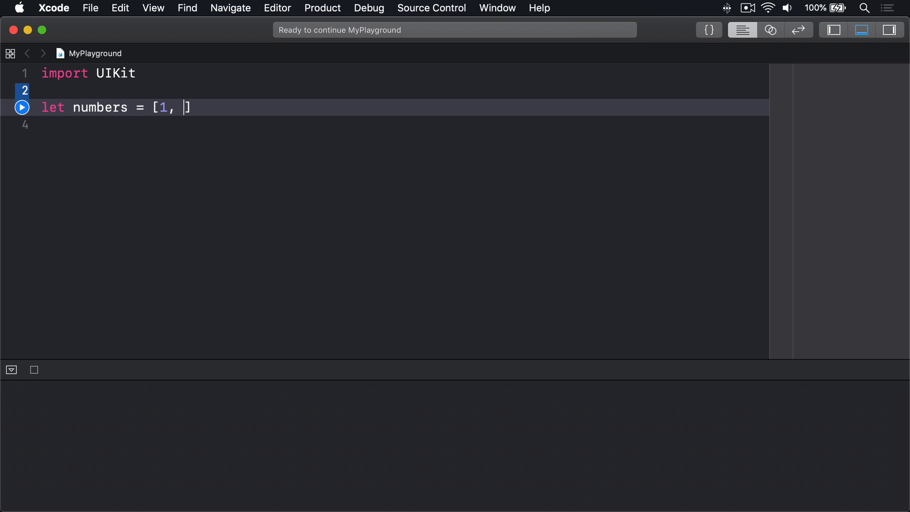
pyautogui.write('2, 3, 4,')
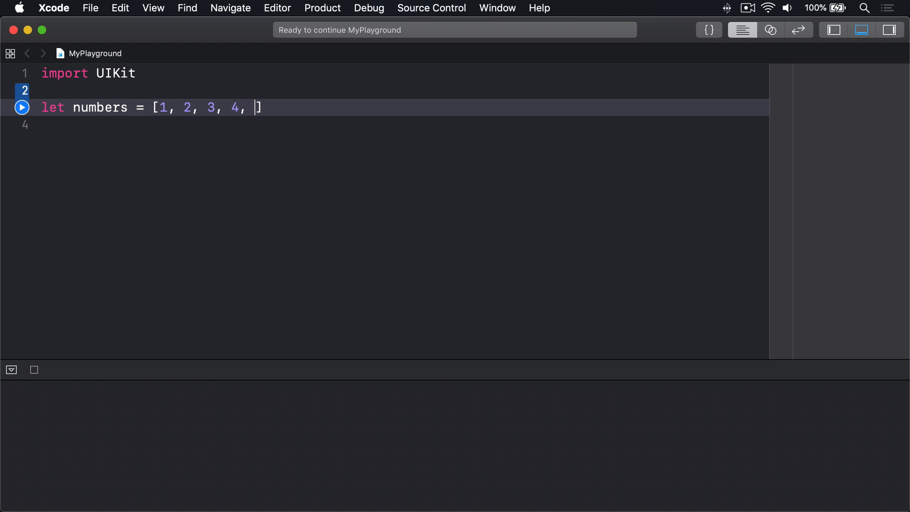
pyautogui.write('5')
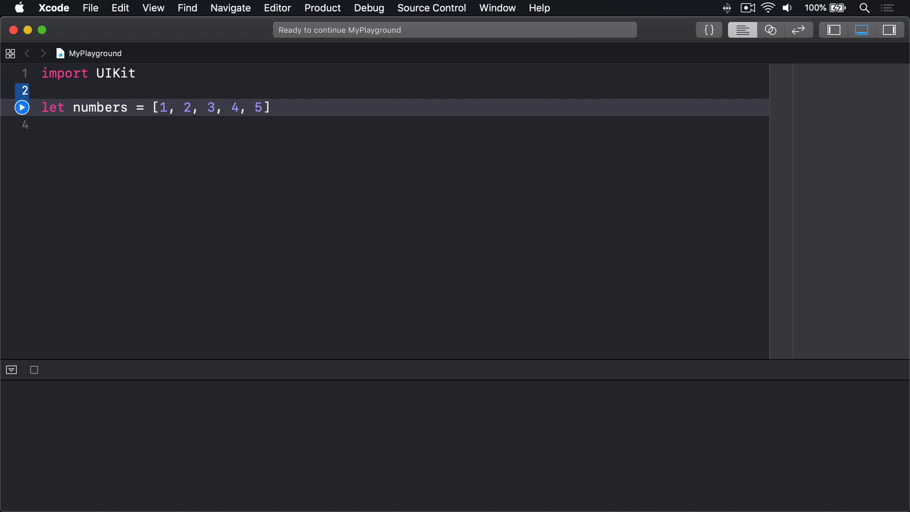
pyautogui.click(266, 107)
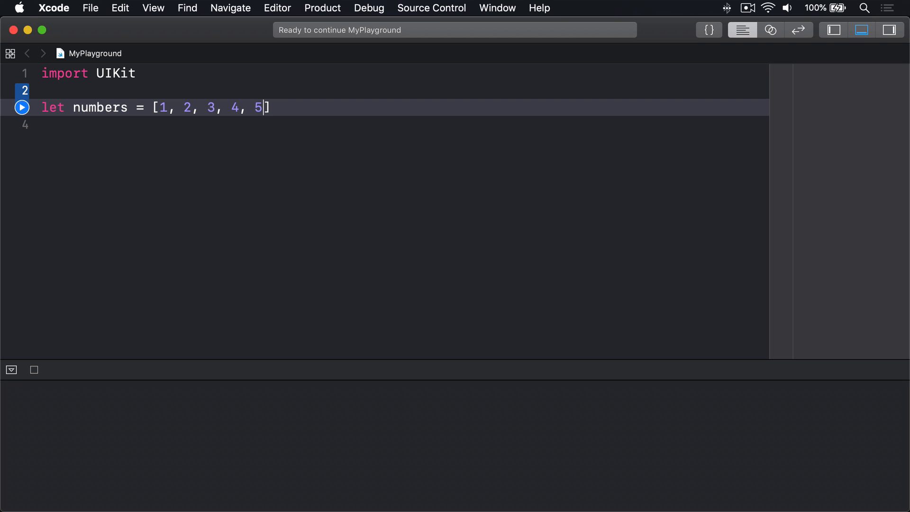
pyautogui.write('print(numbers.contains(5')
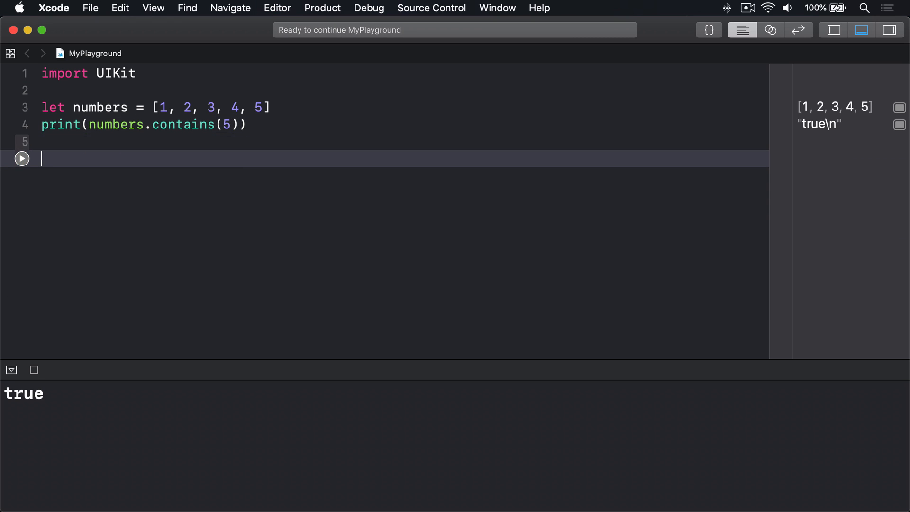
# Declare strings ["Apple", "Banana", "Pear"], print strings.contains("Grape"), and make room above for an extension
pyautogui.write('let strings = [')
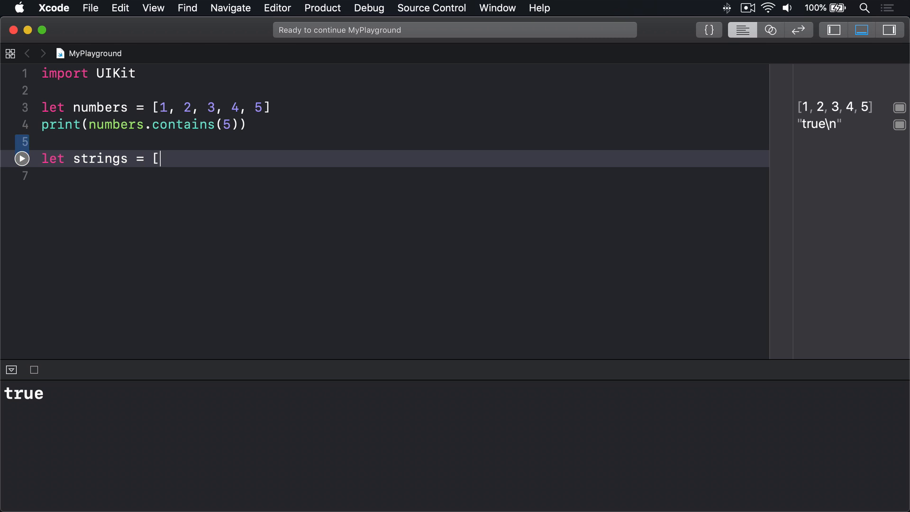
pyautogui.write('"Apple", "Banana", "Pear"]')
pyautogui.click(385, 176)
pyautogui.write('print(strings.contains("G')
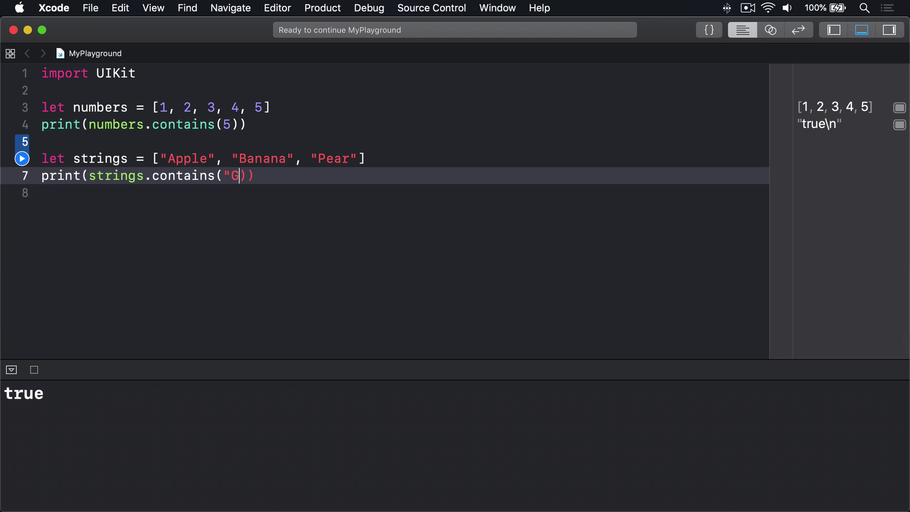
pyautogui.write('rape"')
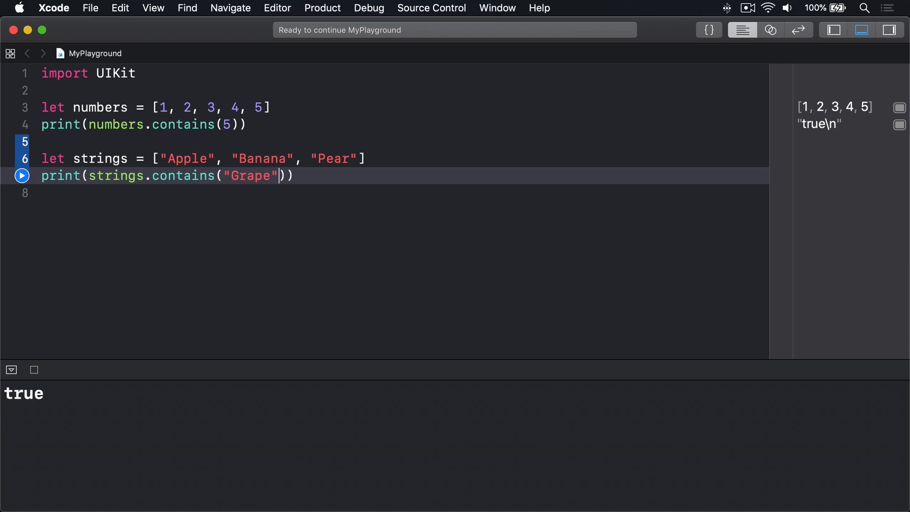
pyautogui.click(21, 175)
pyautogui.write('e')
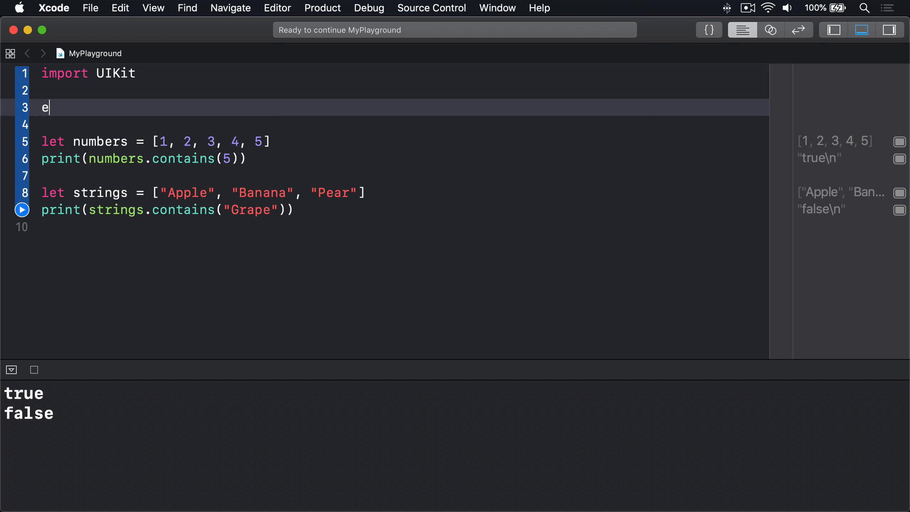
# Declare extension Sequence where Element: Equatable with its opening brace
pyautogui.write('xtension Sequence where')
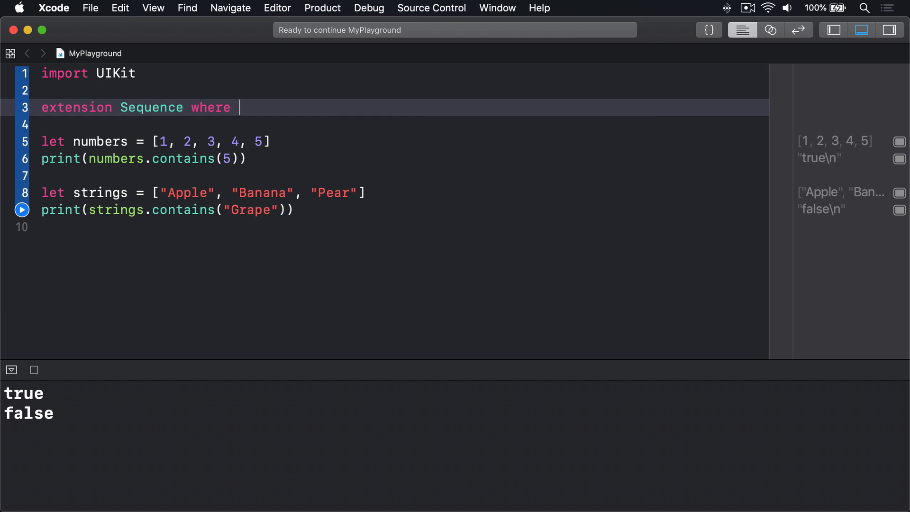
pyautogui.write('Element: Equatable')
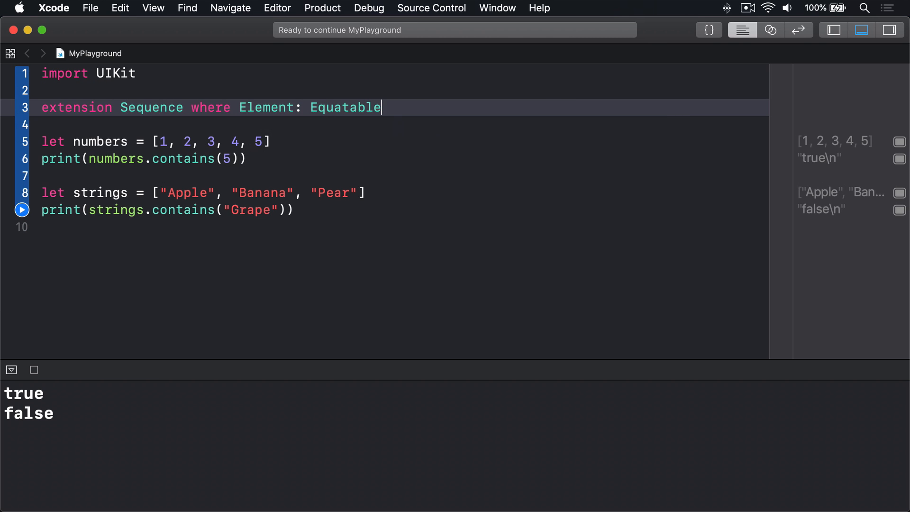
pyautogui.write('{')
pyautogui.write('func contains2(_ item: Element) -> Bool {')
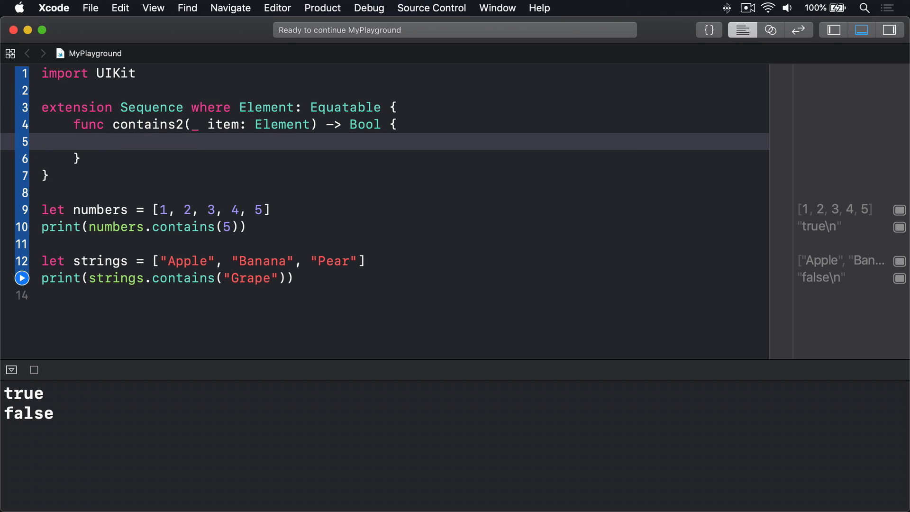
# Write contains2 looping over self, returning true on a match and false otherwise
pyautogui.write('for element in self {')
pyautogui.write('return')
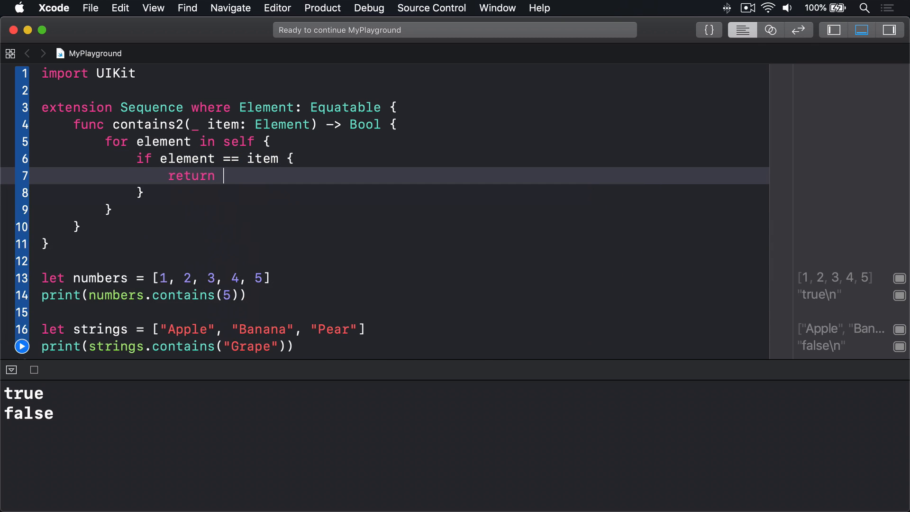
pyautogui.write('true')
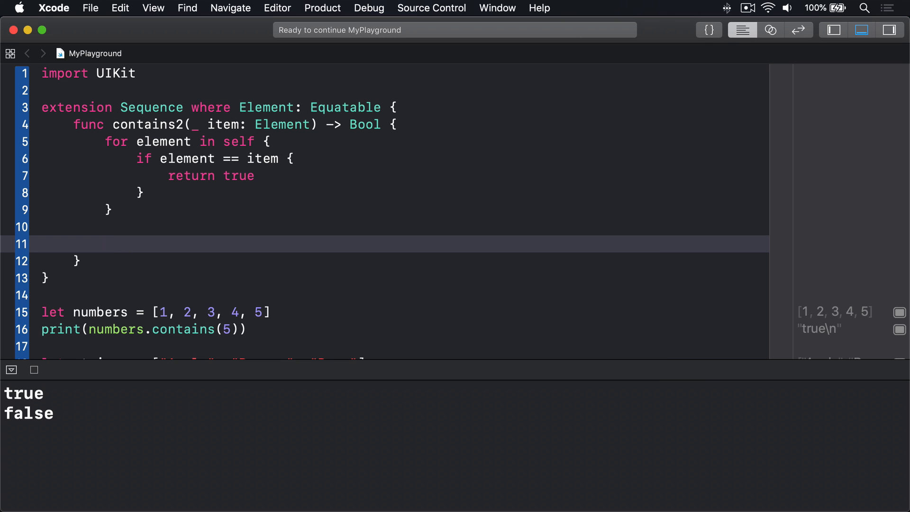
pyautogui.write('return false')
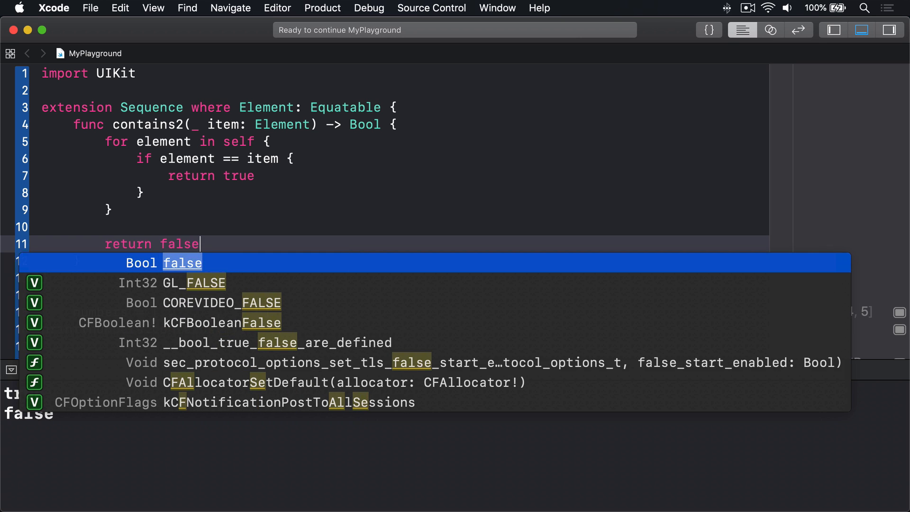
pyautogui.press('escape')
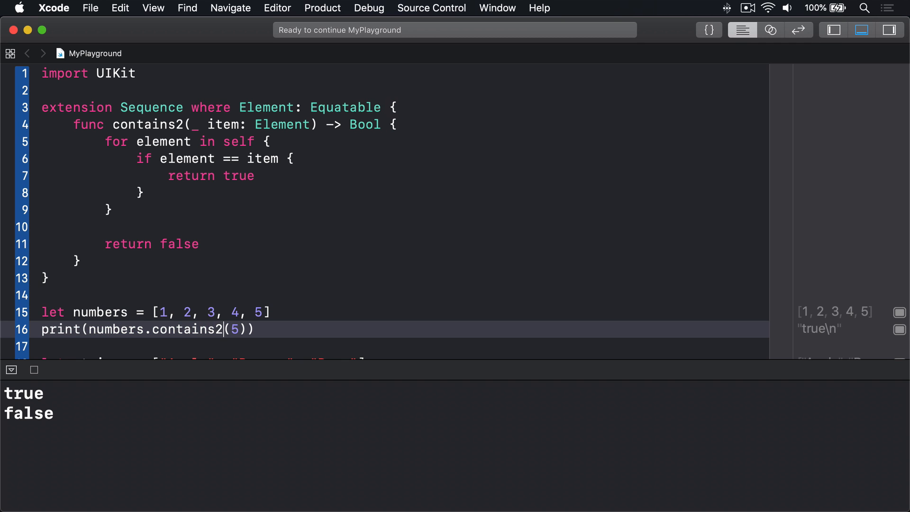
# Run the playground with both calls switched to contains2, then open SequenceAlgorithms.swift from Terminal
pyautogui.scroll(-3)
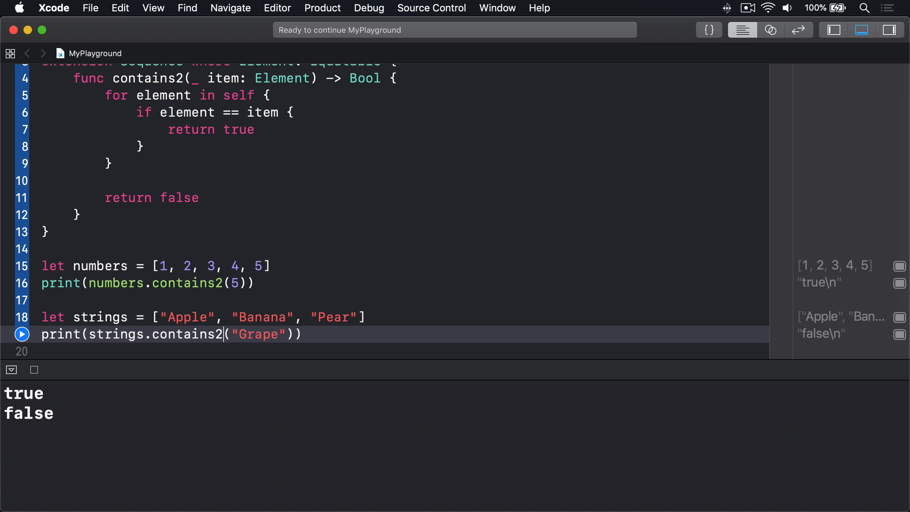
pyautogui.click(21, 334)
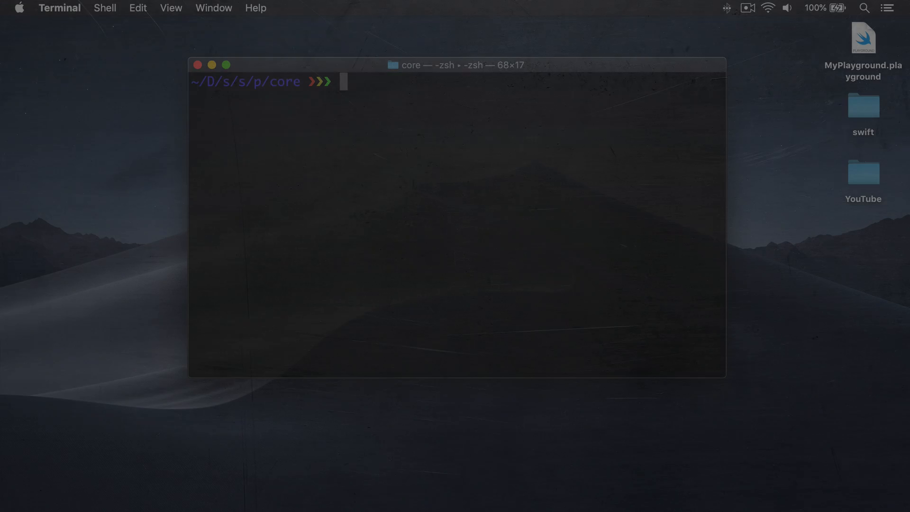
pyautogui.write('open Sequ')
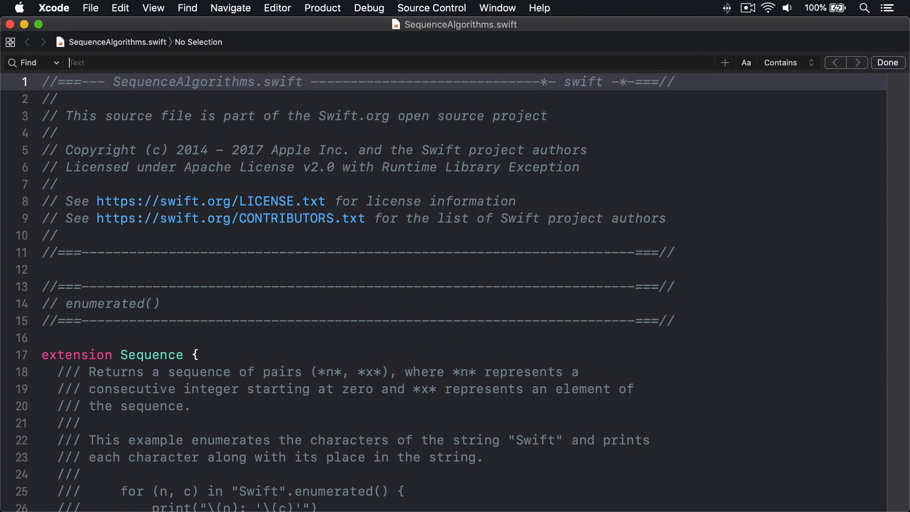
# Search for func contains and highlight the standard library's implementation body
pyautogui.write('func contains')
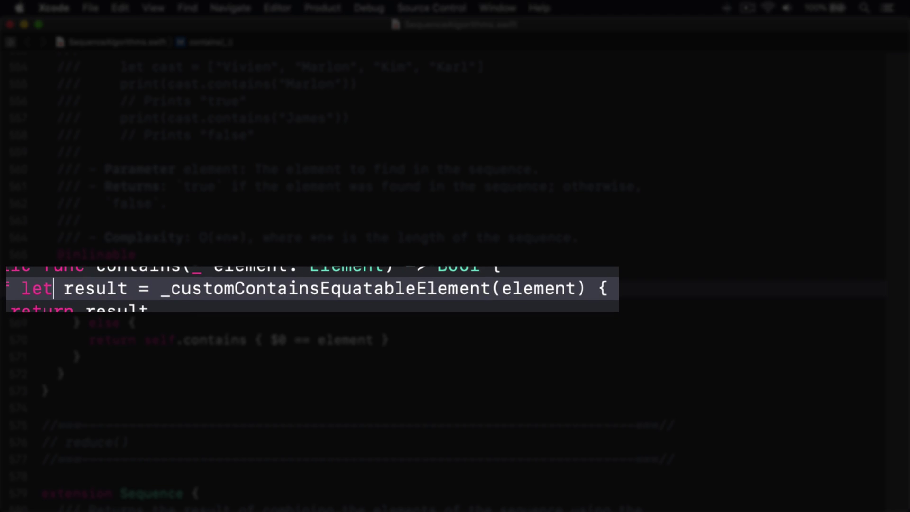
pyautogui.moveTo(55, 288); pyautogui.dragTo(606, 288)
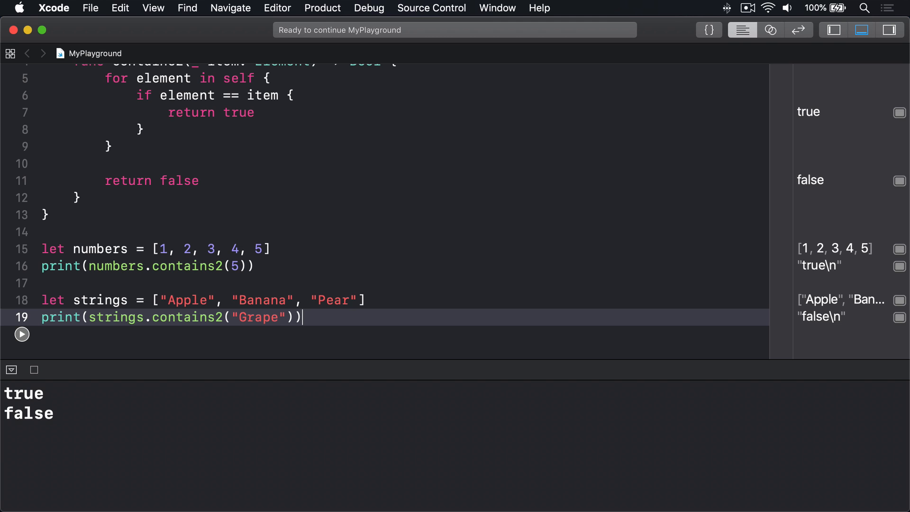
# Print strings.contains { $0.hasPrefix("Q") } and numbers.contains { $0 > 3 }, then run for false/true
pyautogui.write('print(strings.contains')
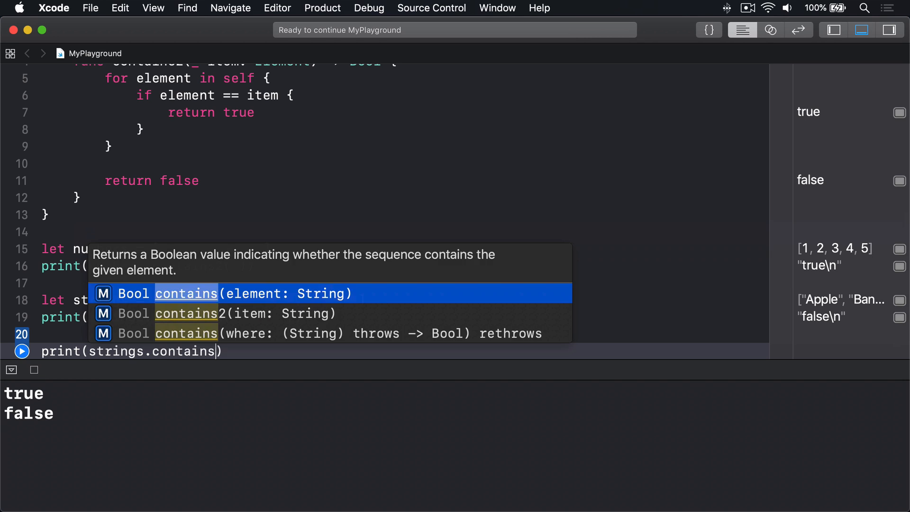
pyautogui.write('{ $0.hasPrefix("Q')
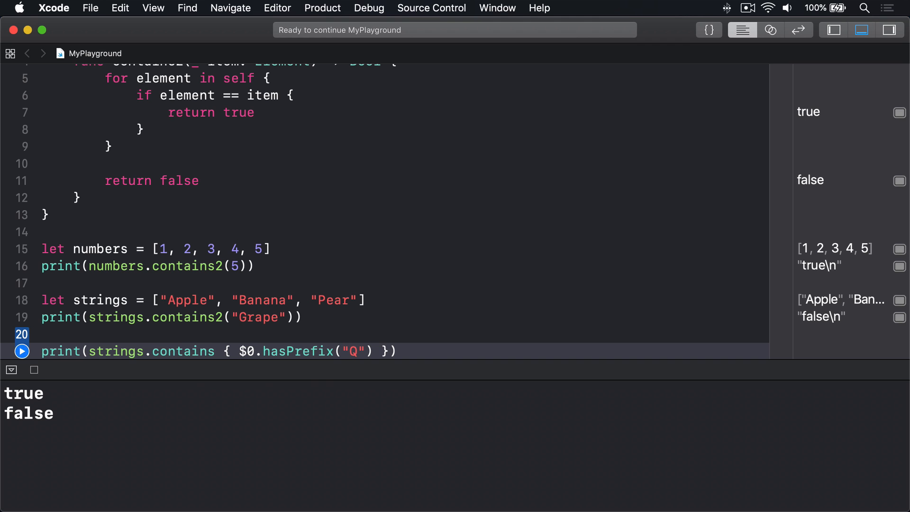
pyautogui.write('print(numbers.contains')
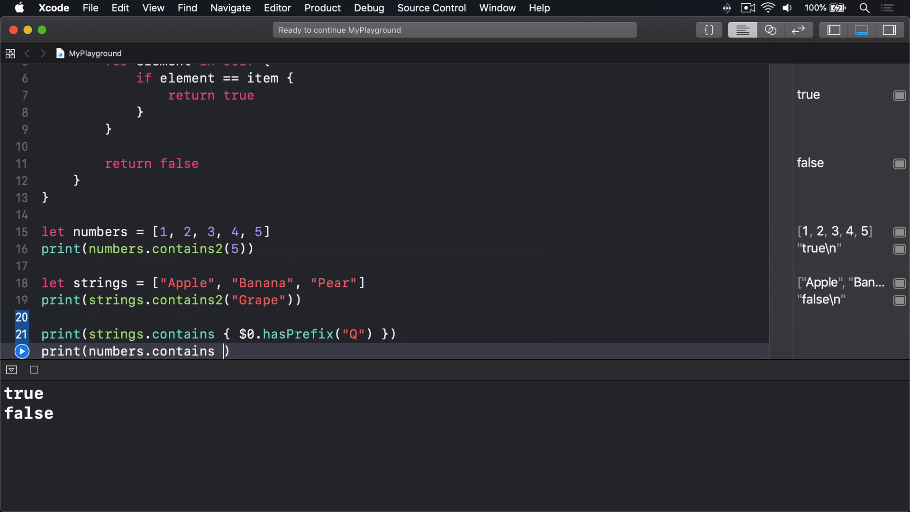
pyautogui.write('{ $0 > 3 }')
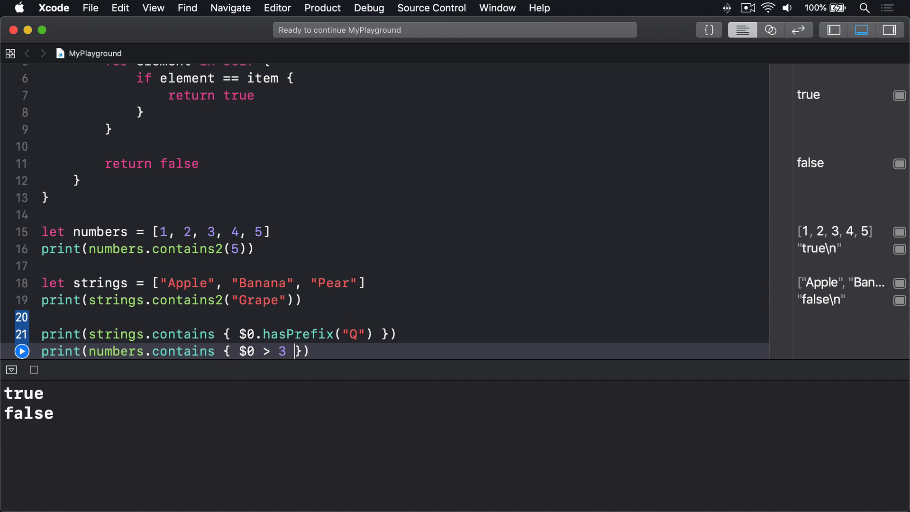
pyautogui.click(22, 351)
pyautogui.write('let device = "Apple W')
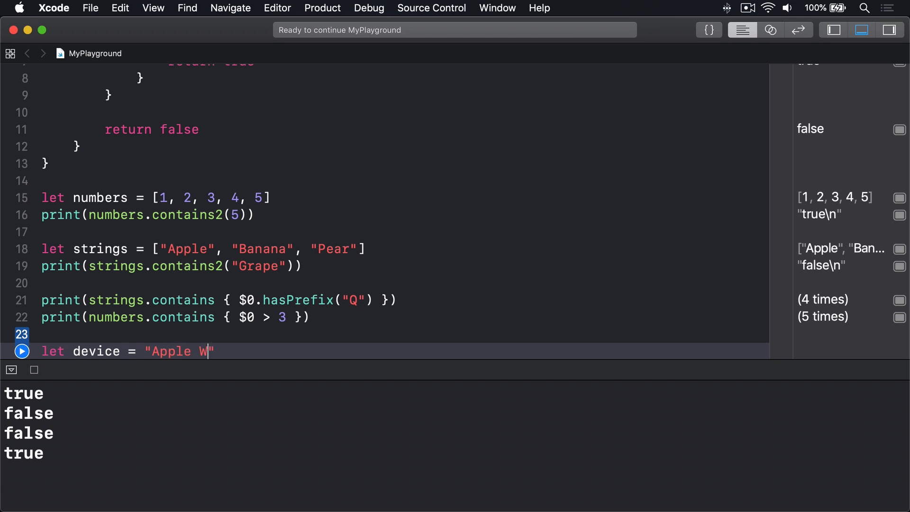
# Declare let device = "Apple Watch" to begin the device example
pyautogui.write('atch"')
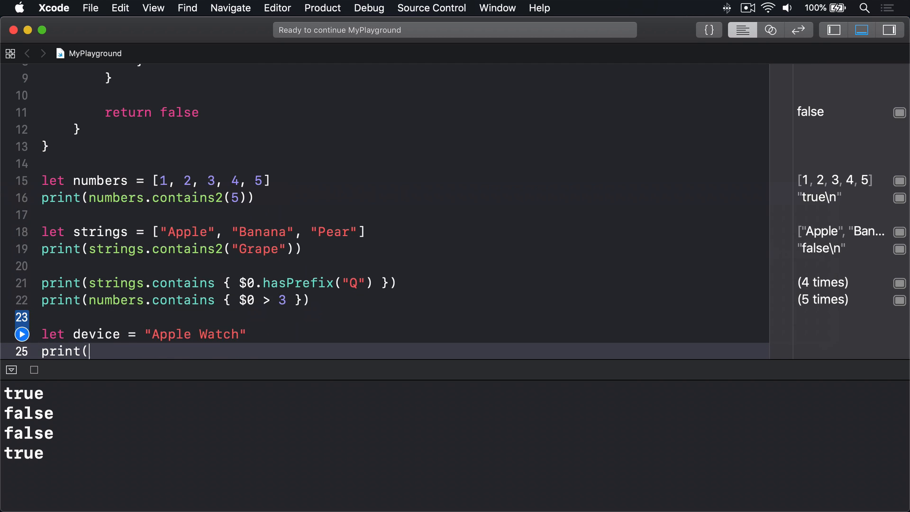